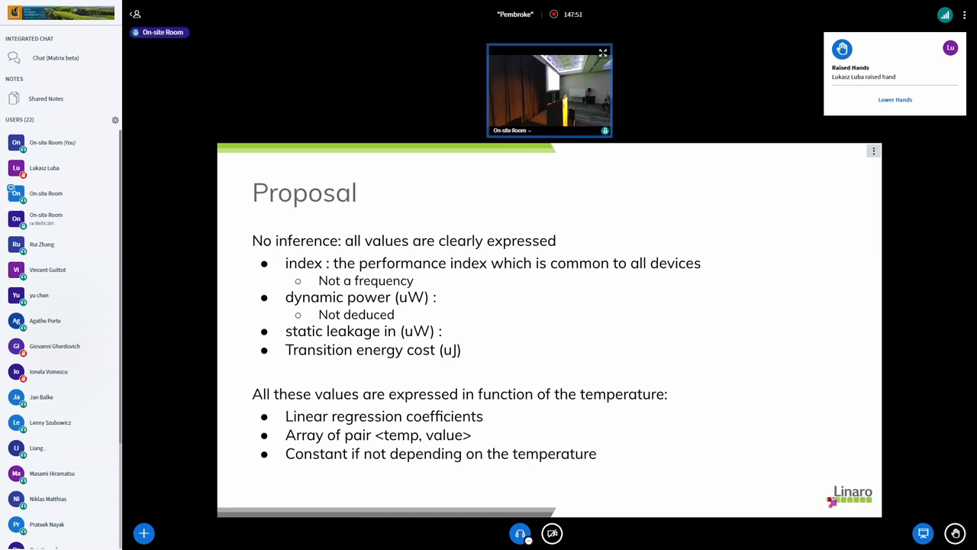
left_click(895, 99)
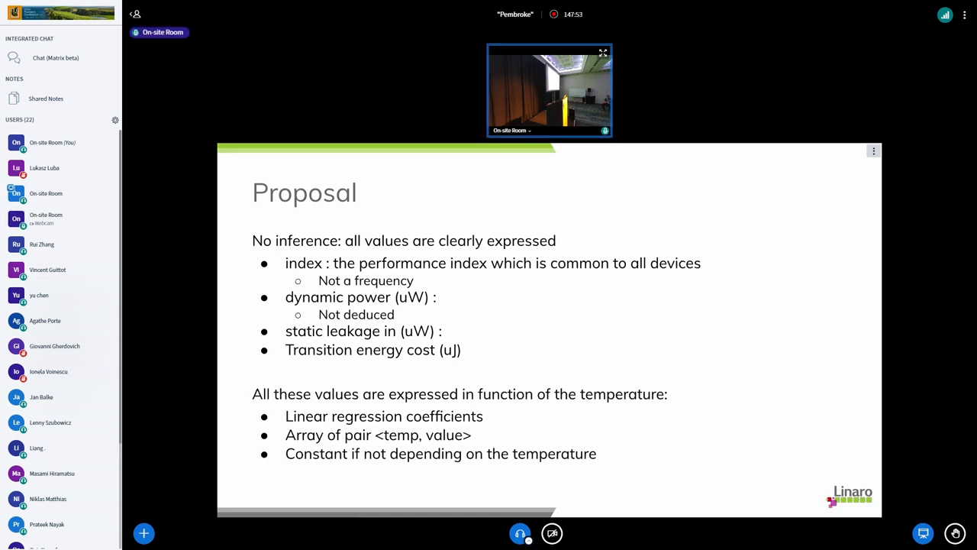